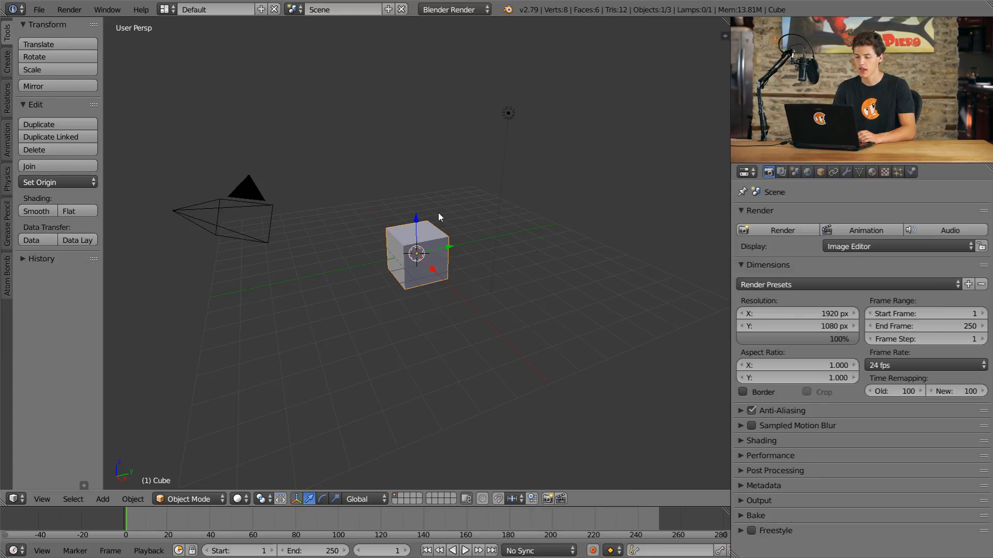
mouse_move(61, 32)
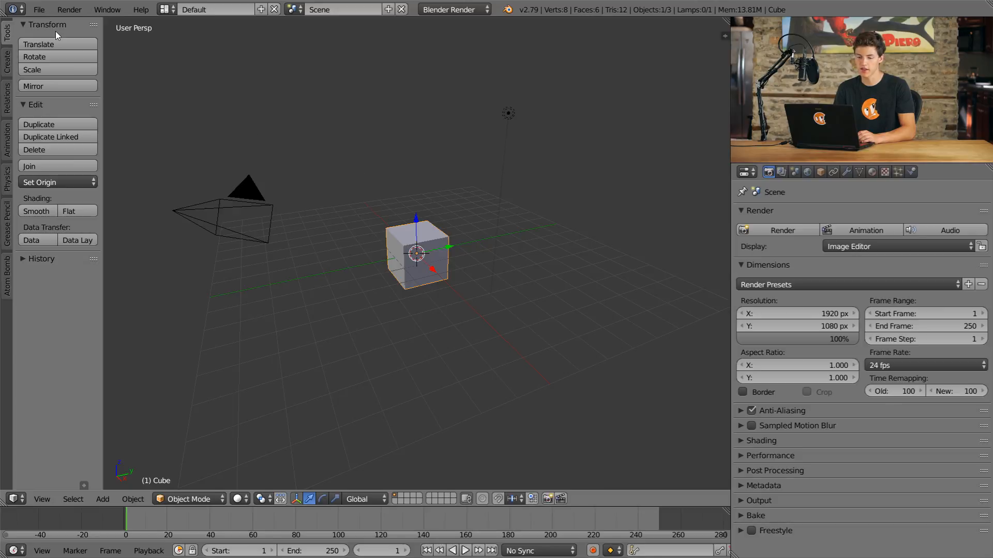
Open the User Preferences window from the File menu.
click(43, 10)
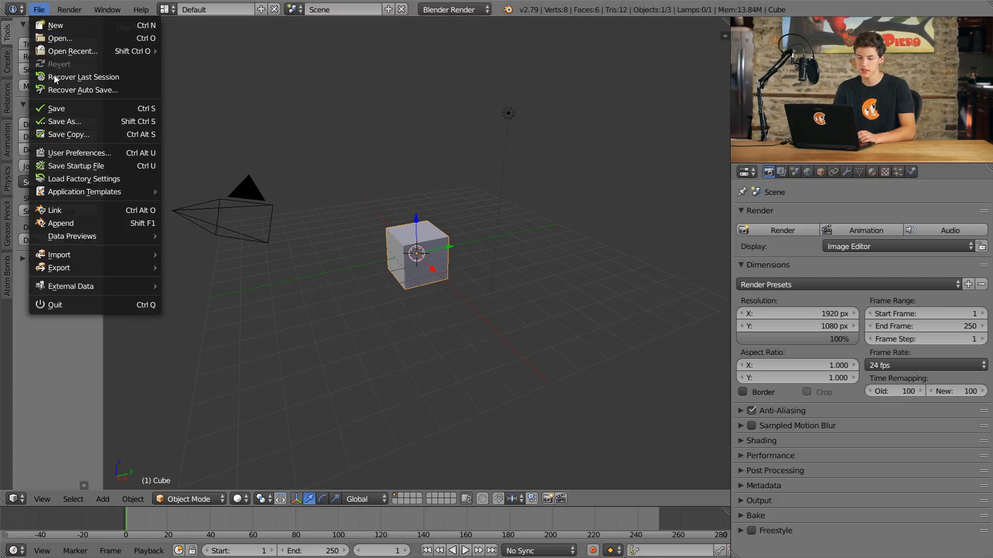
mouse_move(77, 153)
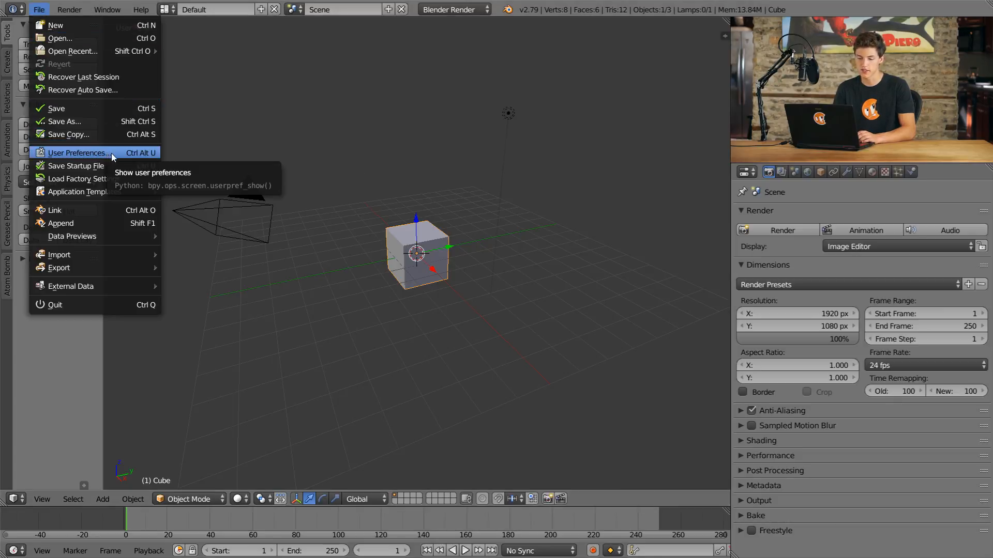
click(72, 153)
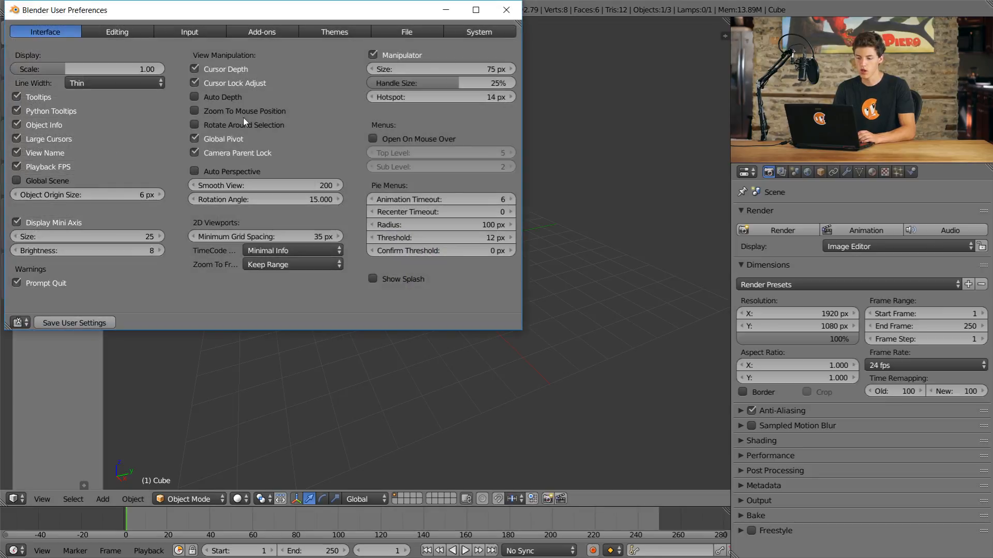
mouse_move(161, 135)
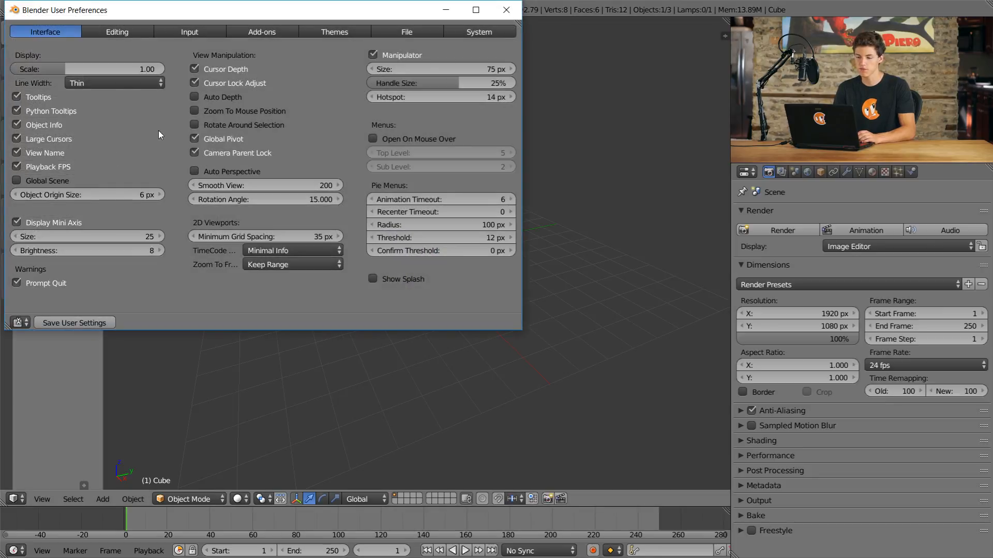
mouse_move(174, 109)
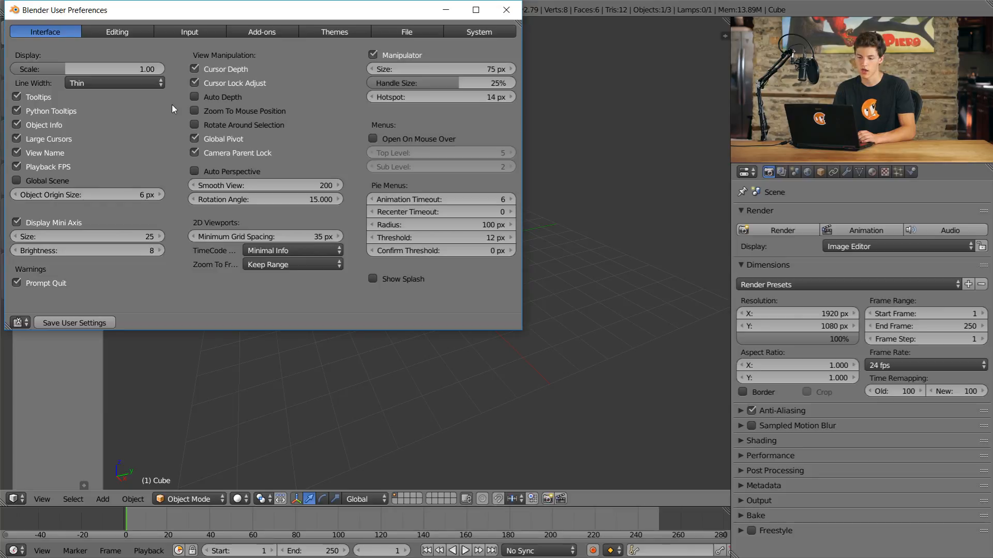
Enable Emulate 3 Button Mouse in the Input preferences, save the settings and close the window.
click(189, 31)
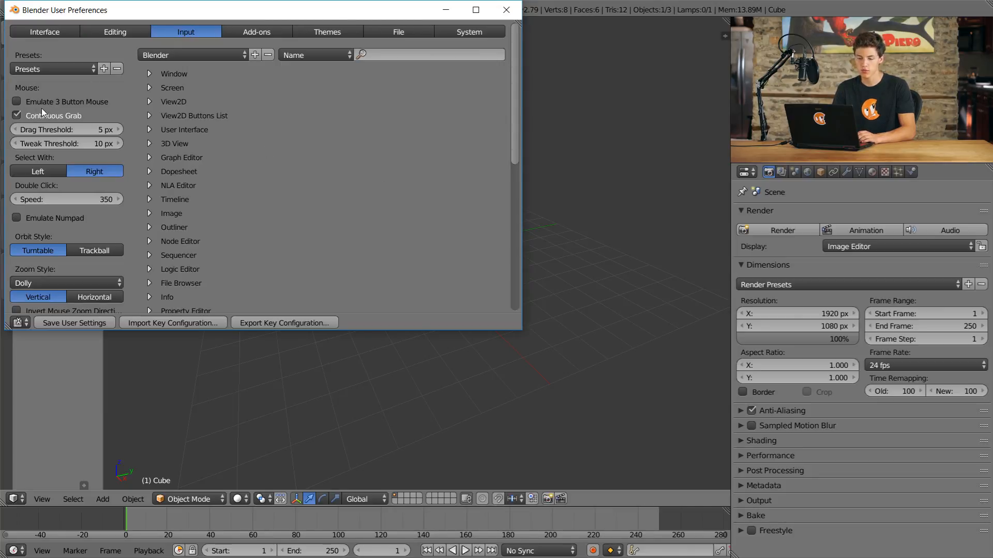
mouse_move(44, 111)
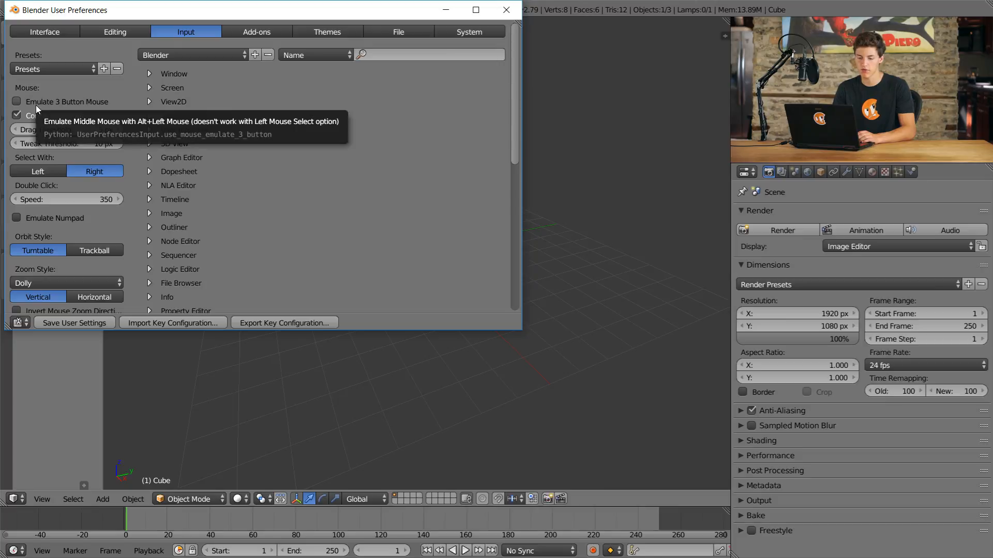
click(16, 101)
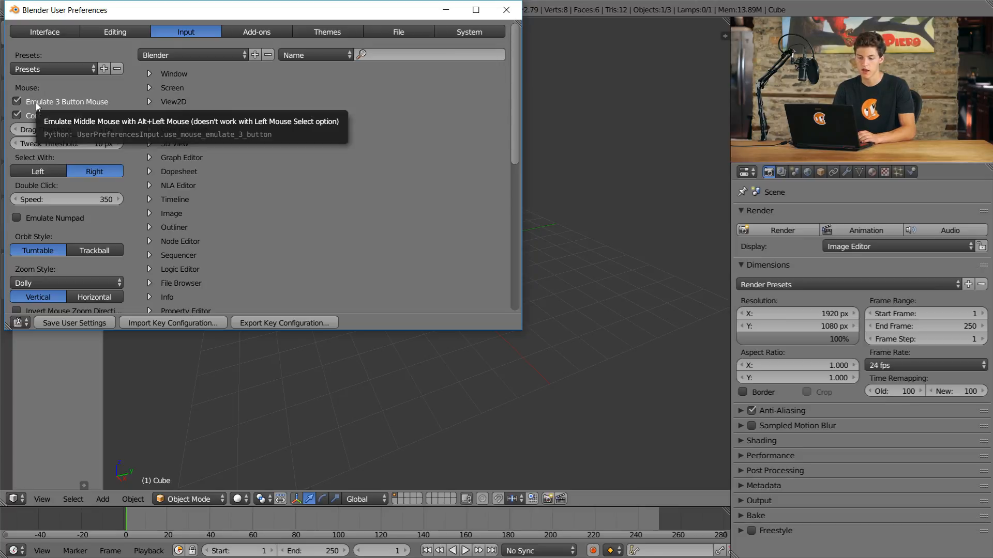
mouse_move(83, 324)
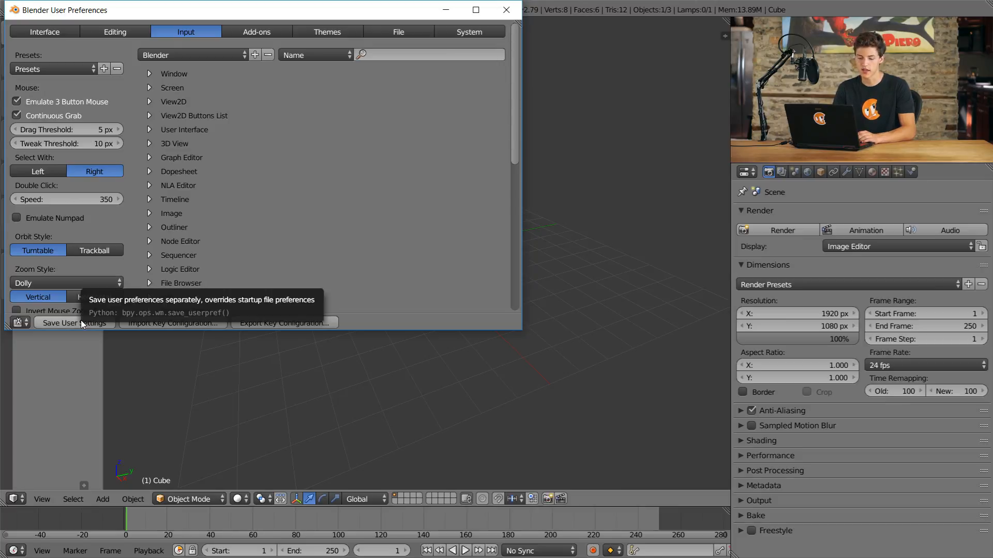
mouse_move(110, 327)
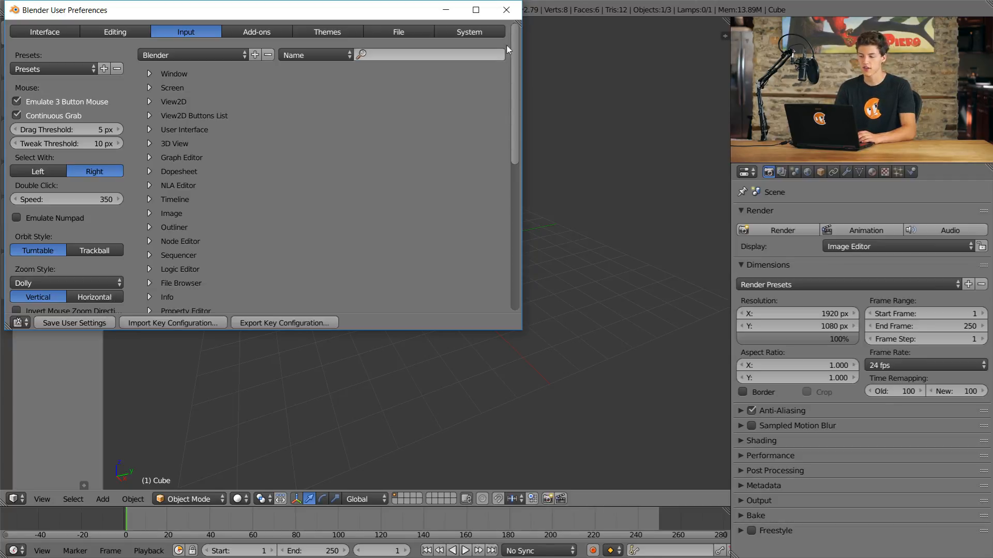
click(499, 11)
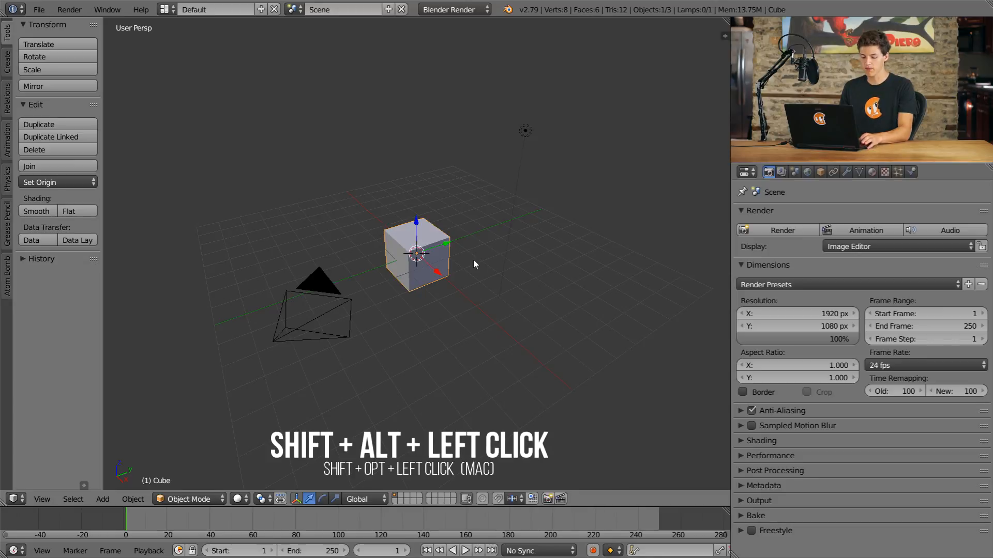
mouse_move(478, 258)
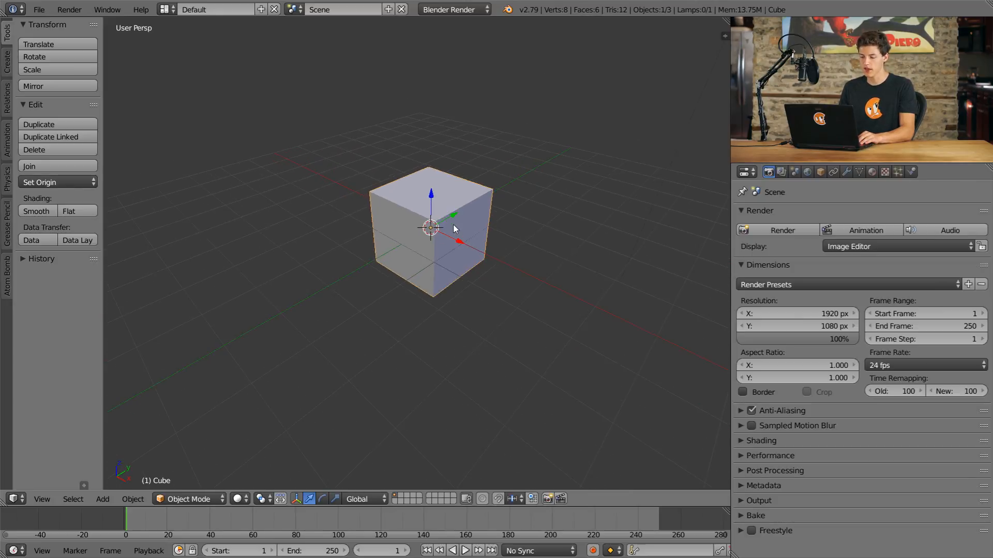
Orbit, pan and zoom the 3D view so the default cube sits centred and close.
click(455, 230)
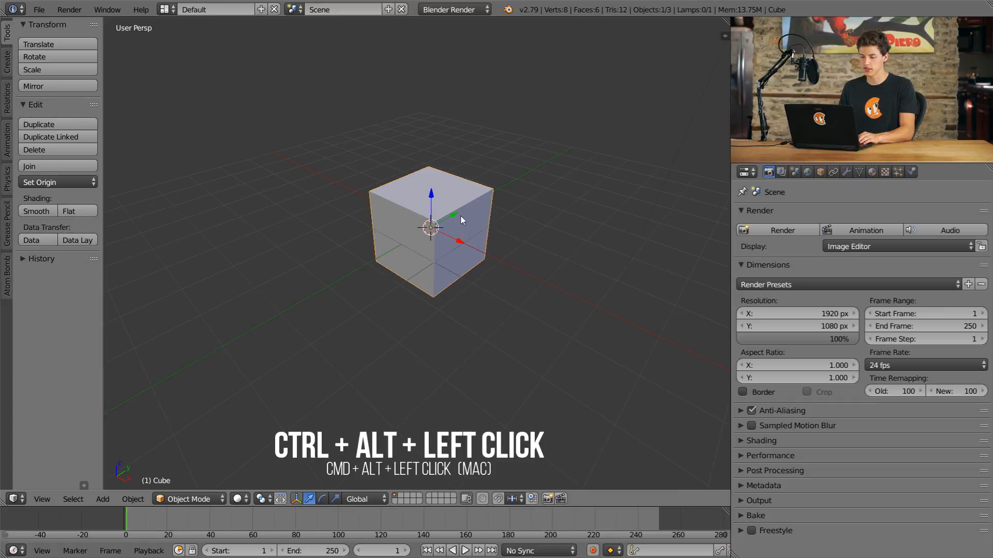